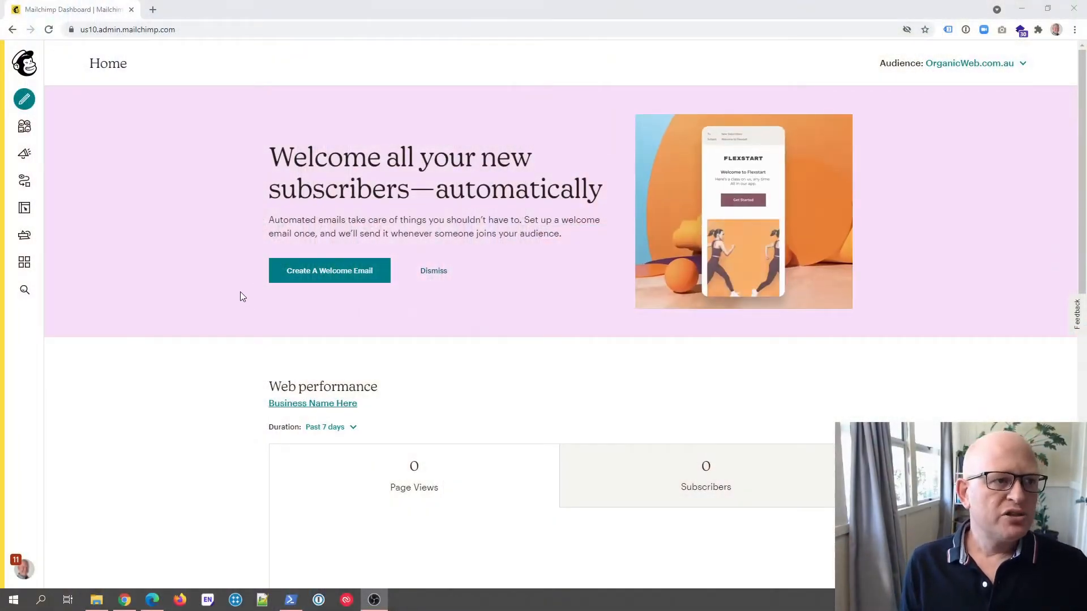
{"action": "mouse_move", "coordinate": [24, 127]}
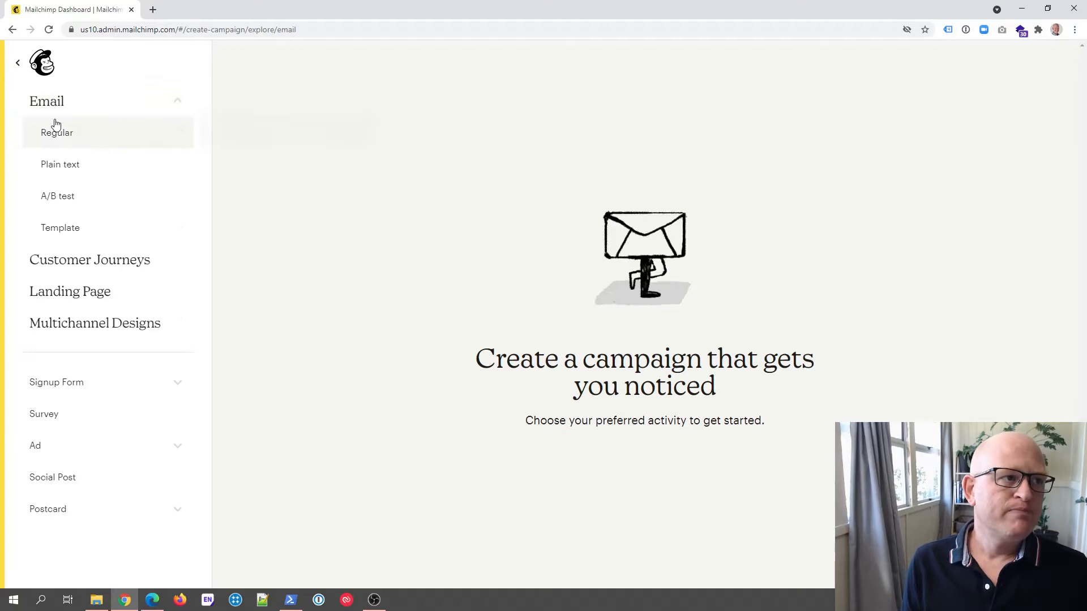
Step: Choose a regular email campaign and name it TEST
{"action": "left_click", "coordinate": [57, 132]}
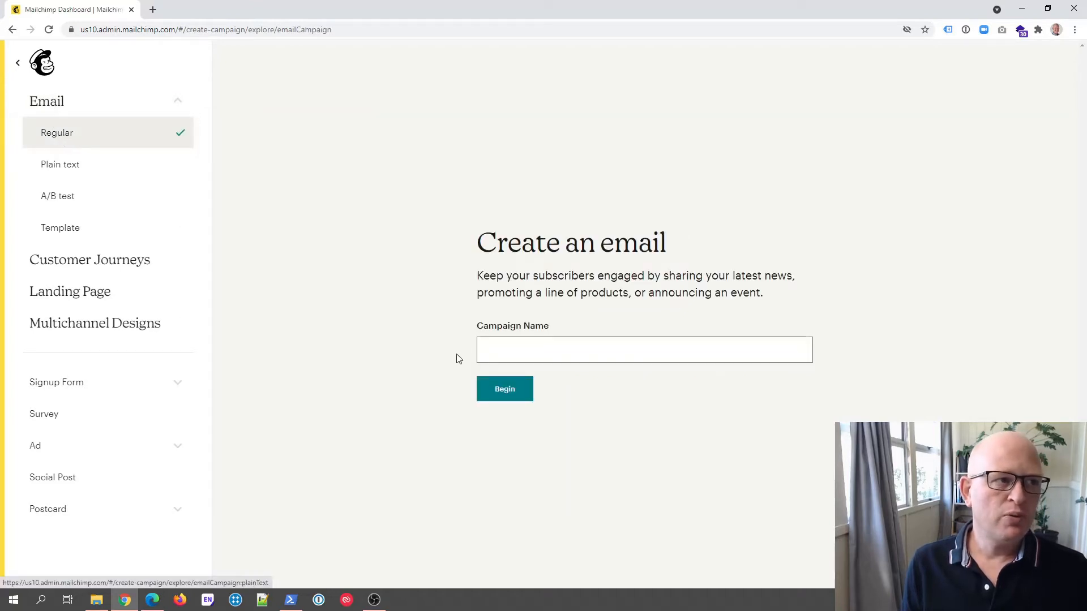
{"action": "type", "text": "TEST"}
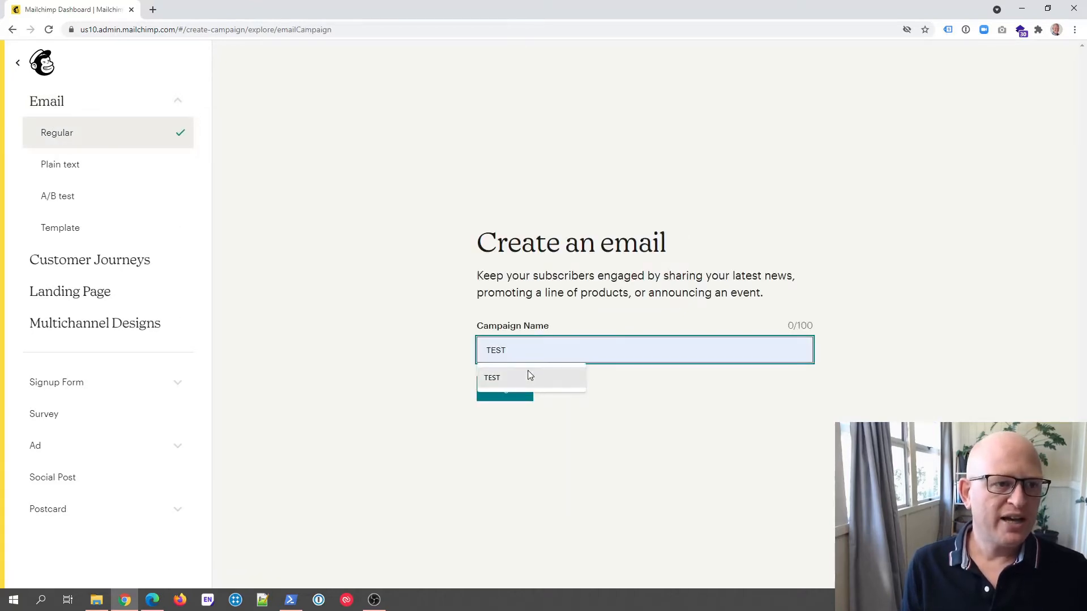
{"action": "left_click", "coordinate": [505, 389]}
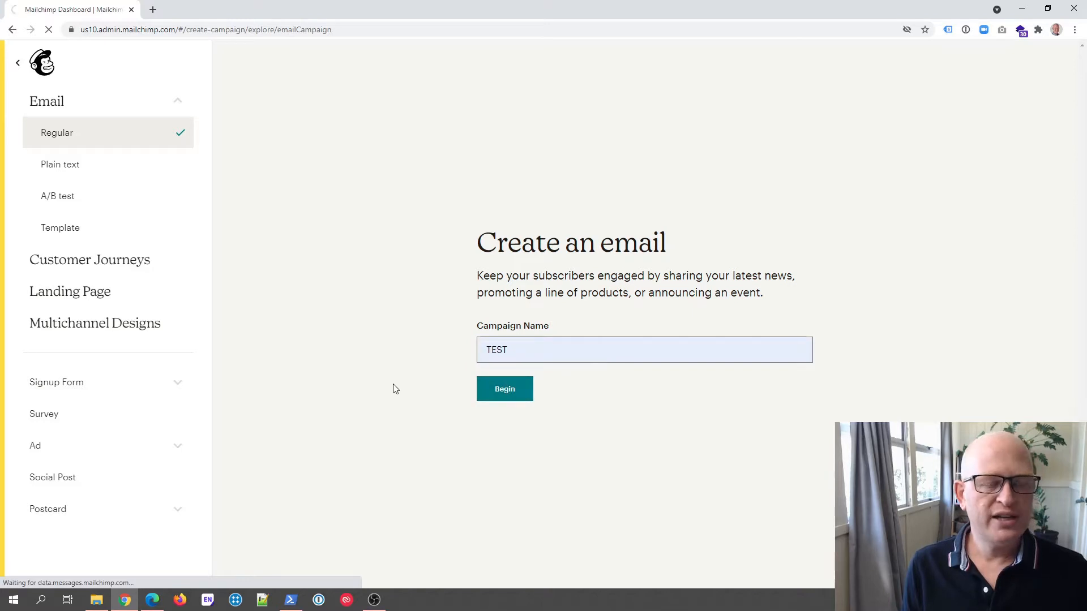
Step: Create the TEST campaign and move down its draft checklist to the Content section
{"action": "left_click", "coordinate": [504, 388]}
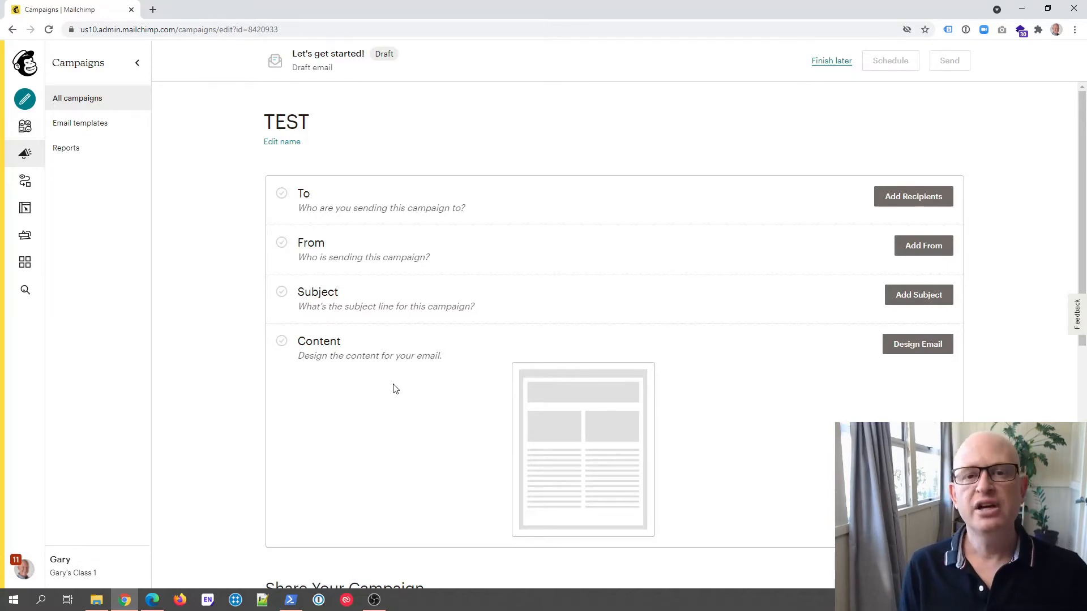
{"action": "mouse_move", "coordinate": [418, 343]}
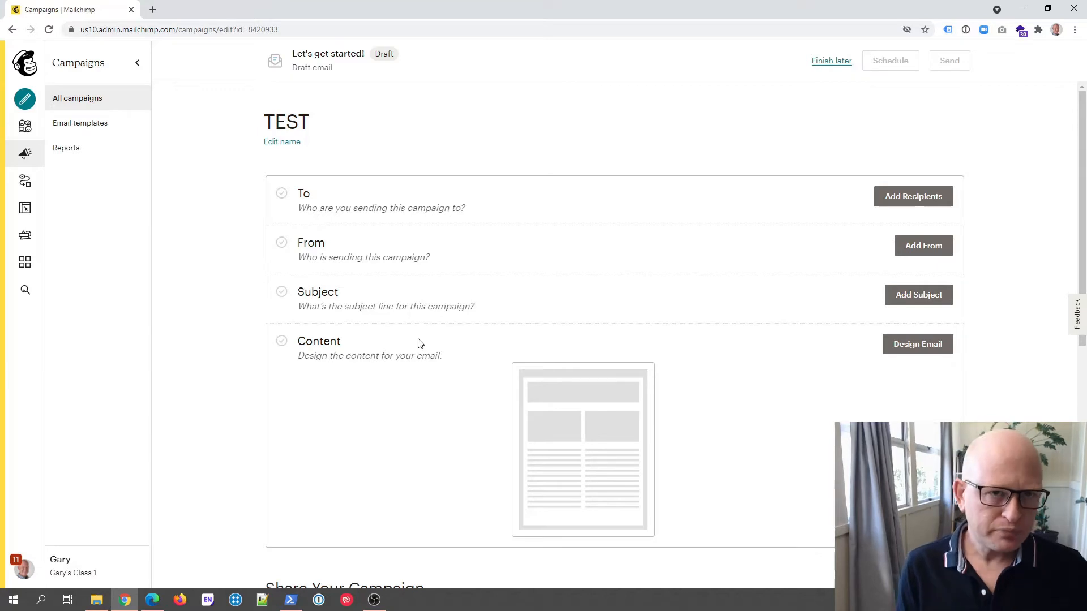
{"action": "mouse_move", "coordinate": [380, 200]}
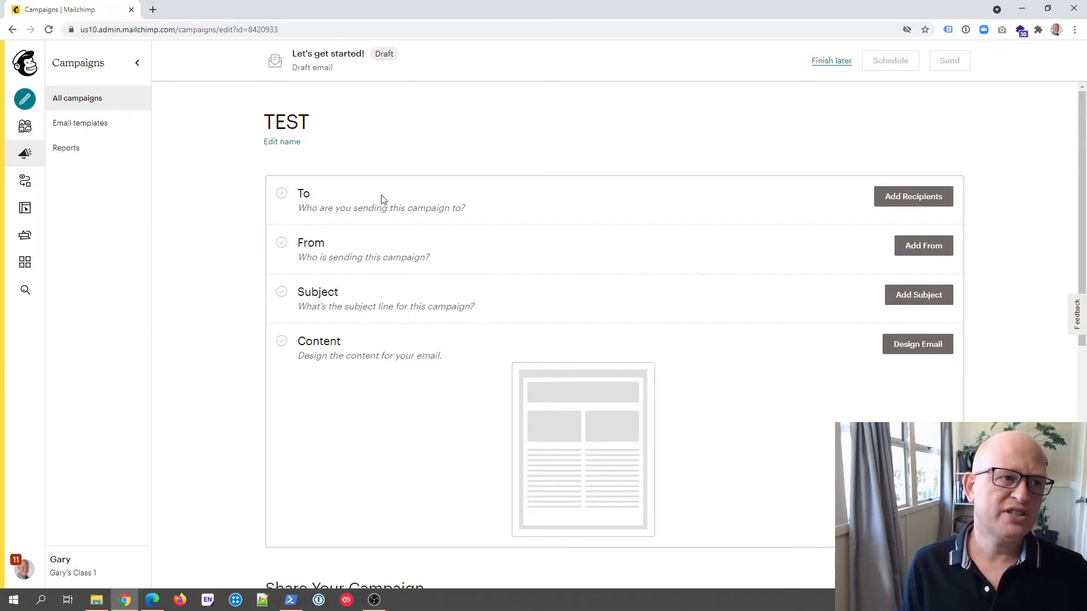
{"action": "mouse_move", "coordinate": [385, 298]}
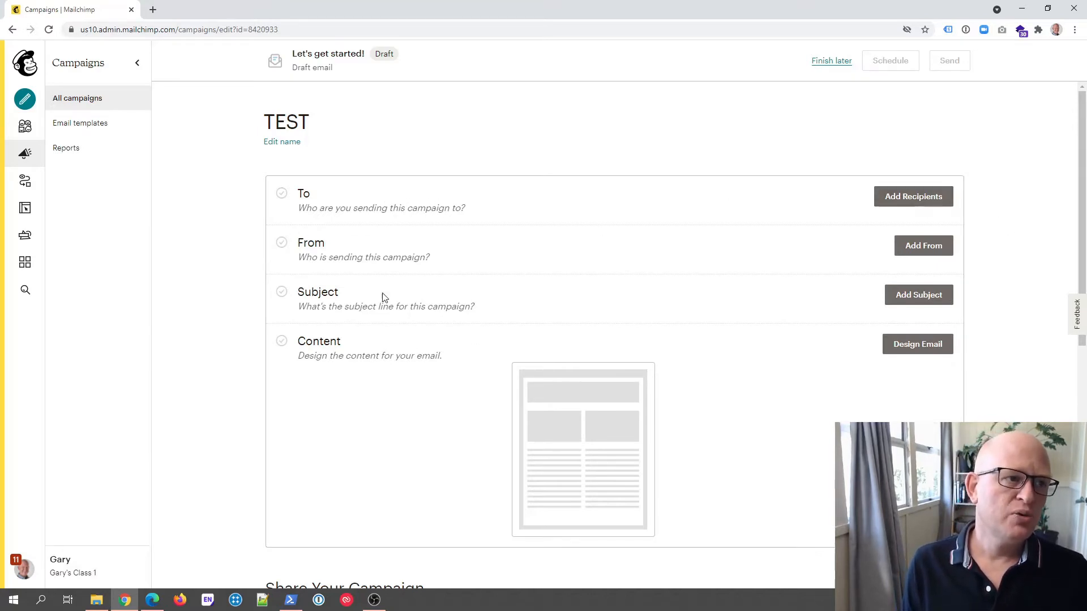
{"action": "scroll", "scroll_direction": "down", "scroll_amount": 3}
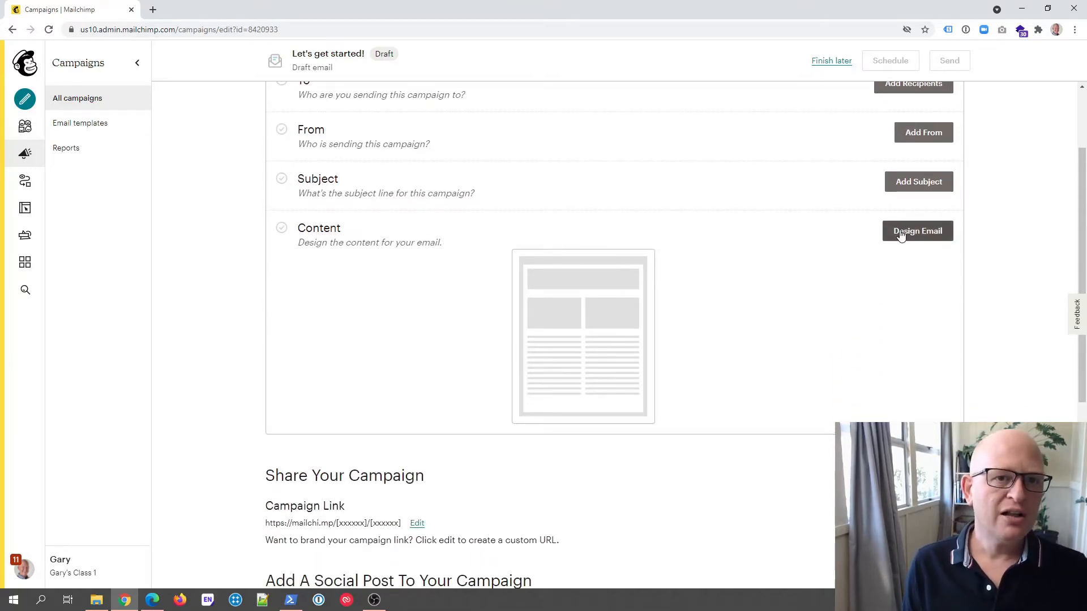
Step: Enter the email designer and add a new content block below the intro text
{"action": "left_click", "coordinate": [917, 231]}
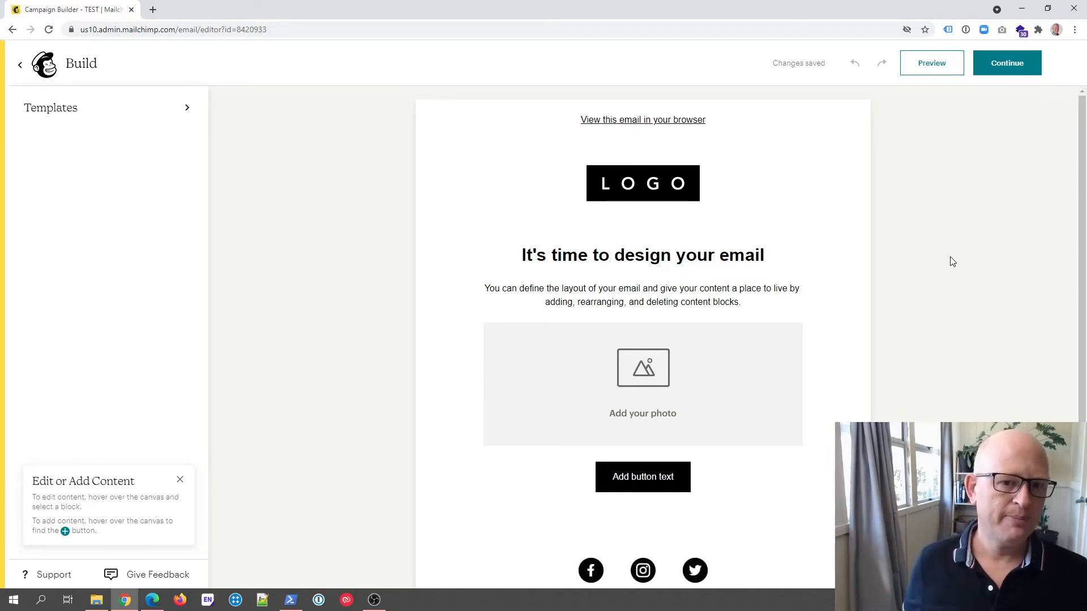
{"action": "mouse_move", "coordinate": [961, 250]}
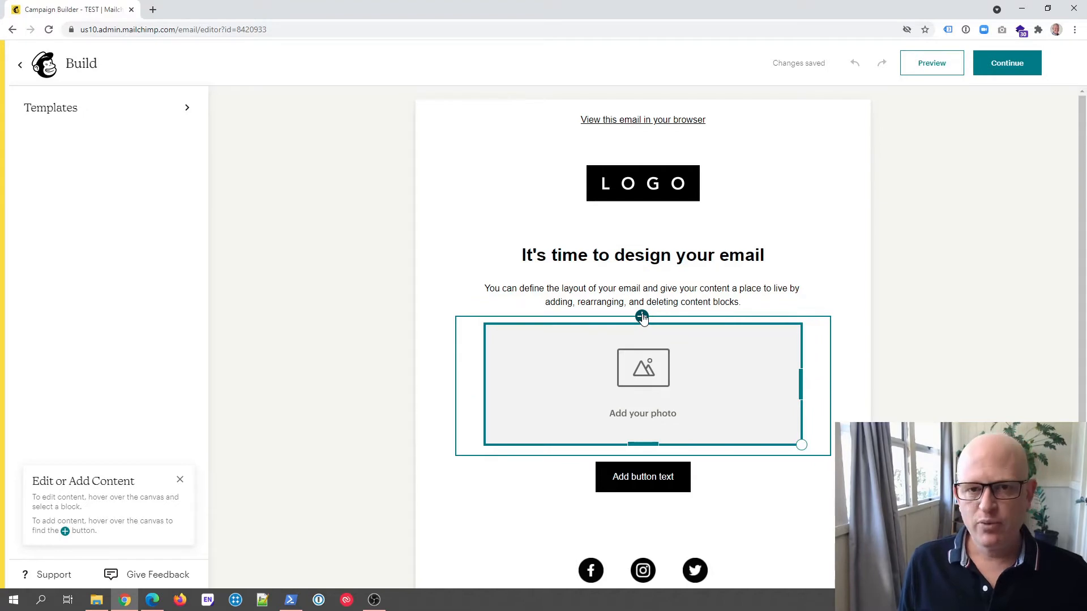
{"action": "left_click", "coordinate": [642, 317]}
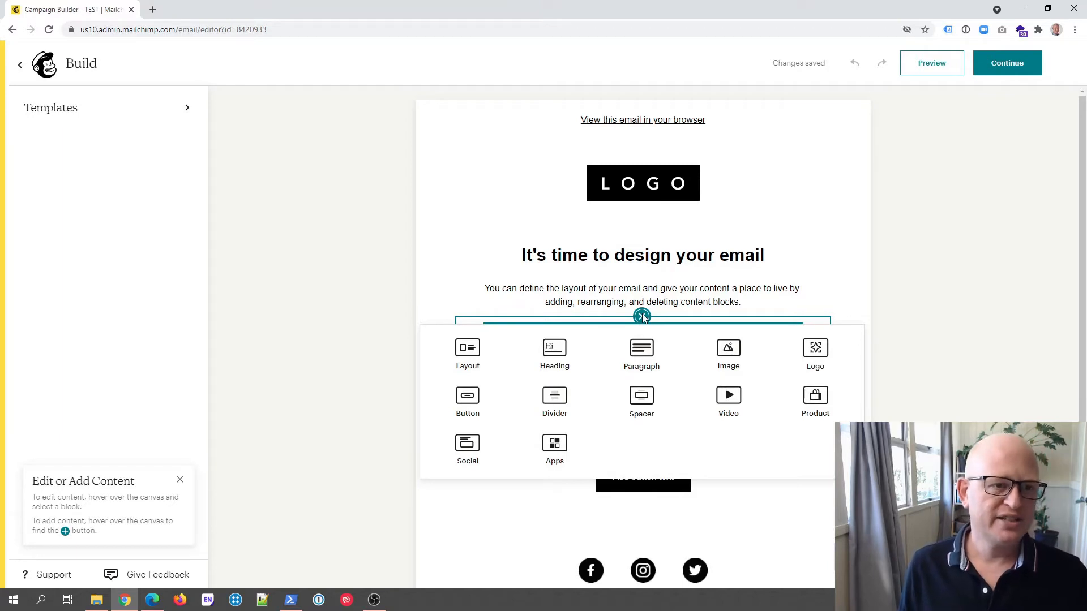
{"action": "mouse_move", "coordinate": [555, 450]}
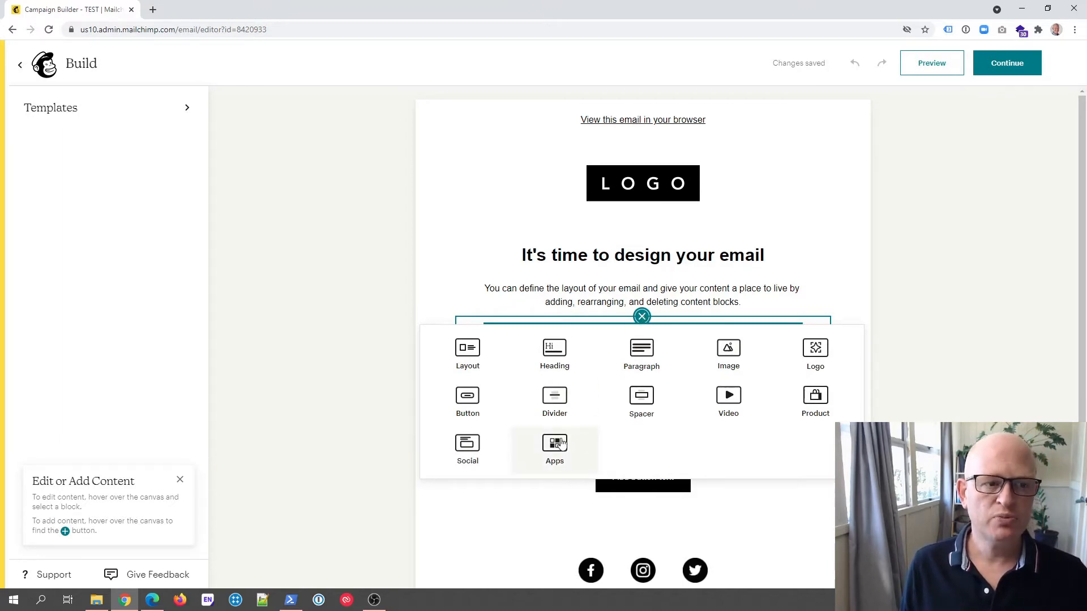
Step: Insert an Apps block and start connecting Google My Business to the email
{"action": "left_click", "coordinate": [555, 449]}
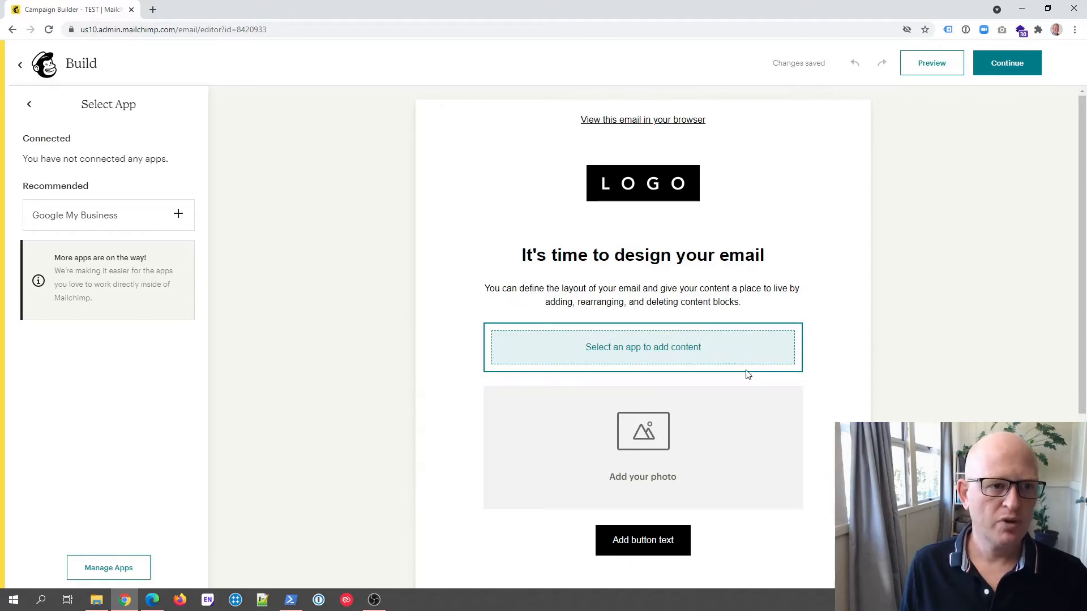
{"action": "mouse_move", "coordinate": [706, 352]}
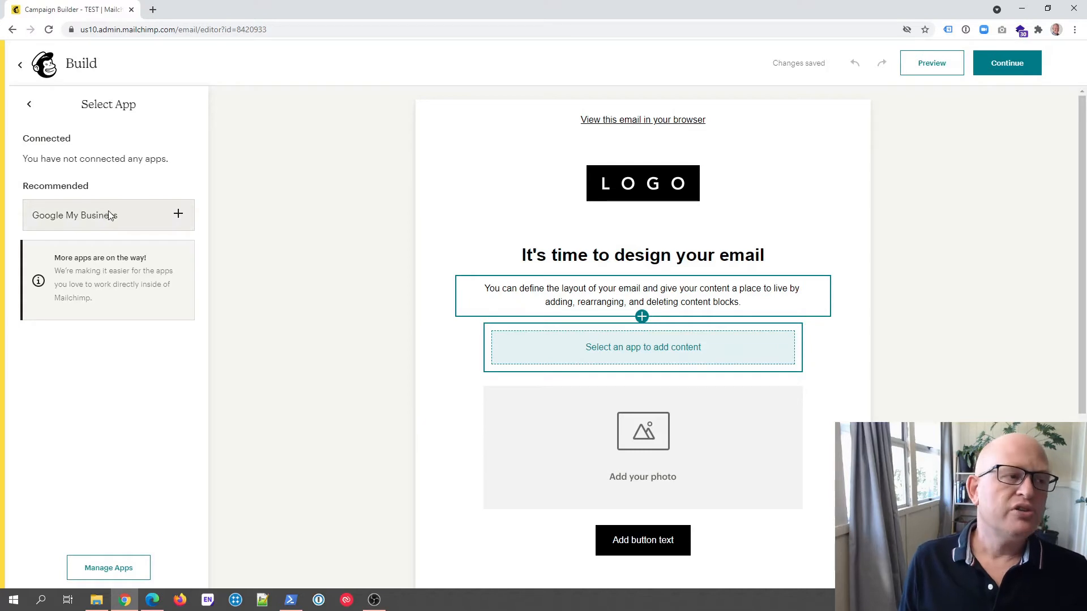
{"action": "mouse_move", "coordinate": [126, 206]}
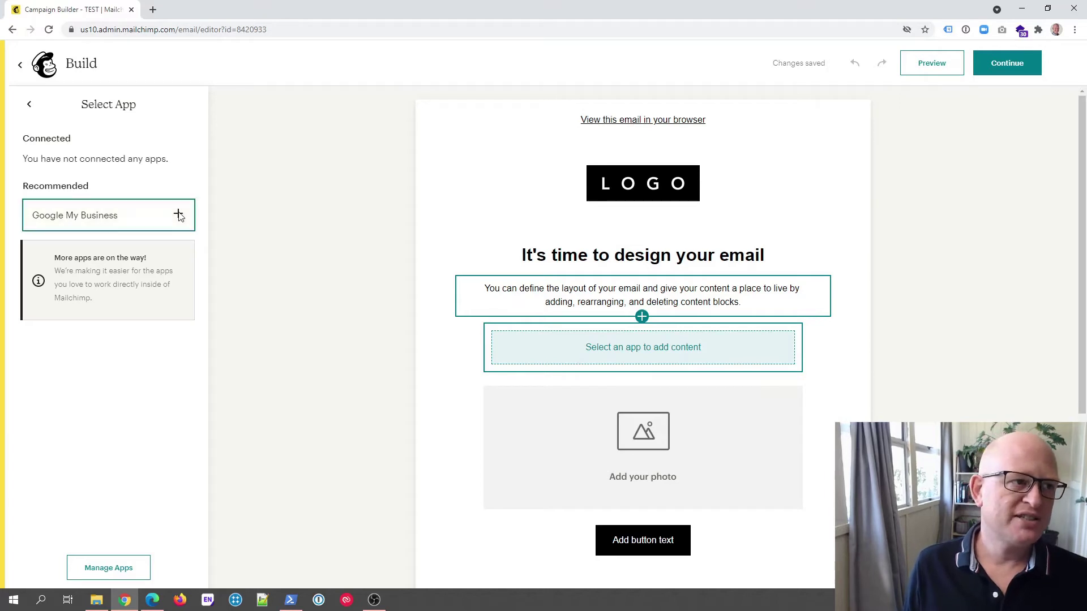
{"action": "left_click", "coordinate": [178, 215]}
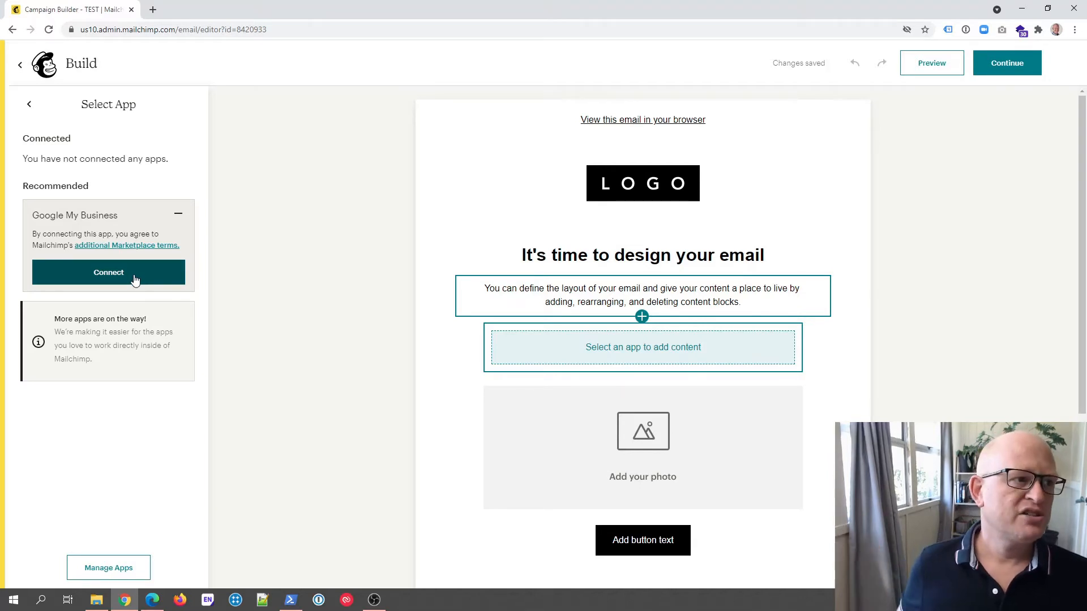
{"action": "left_click", "coordinate": [109, 271]}
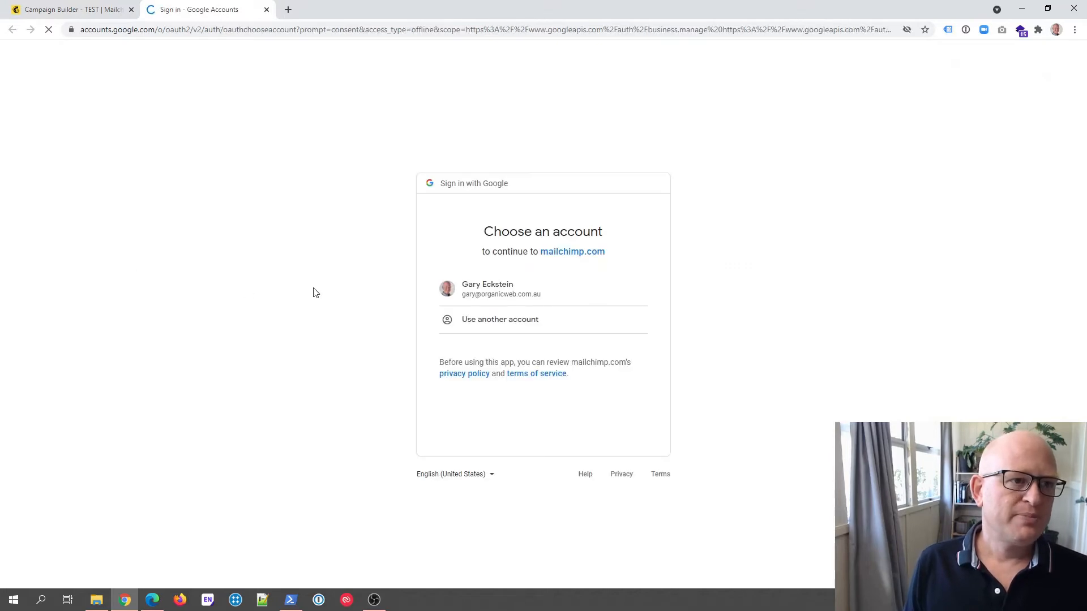
Step: Sign in with the Google account and allow mailchimp.com the additional access it requests
{"action": "left_click", "coordinate": [543, 289]}
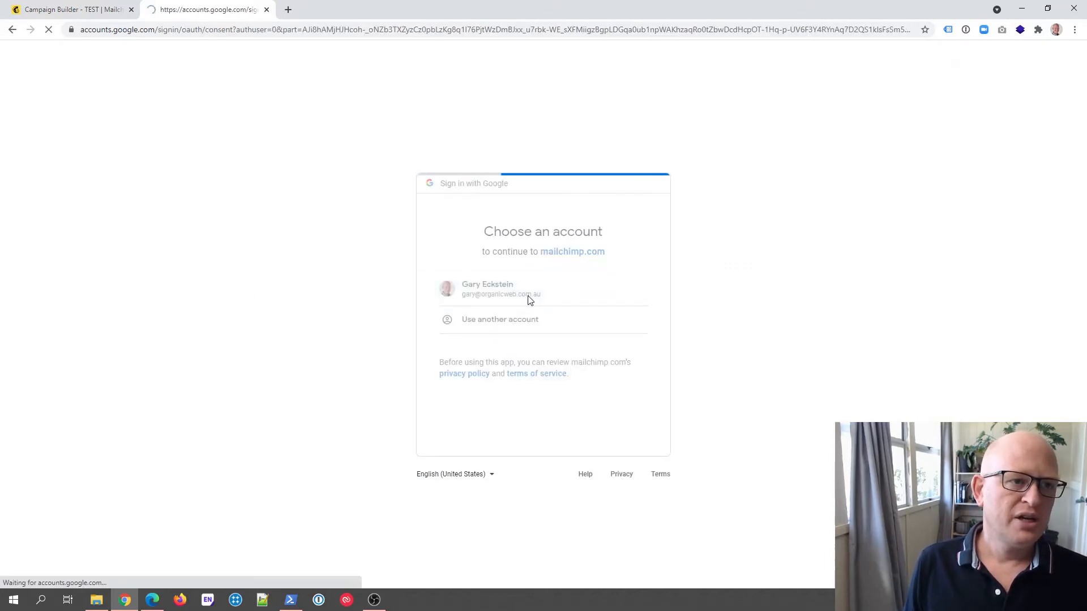
{"action": "left_click", "coordinate": [543, 289]}
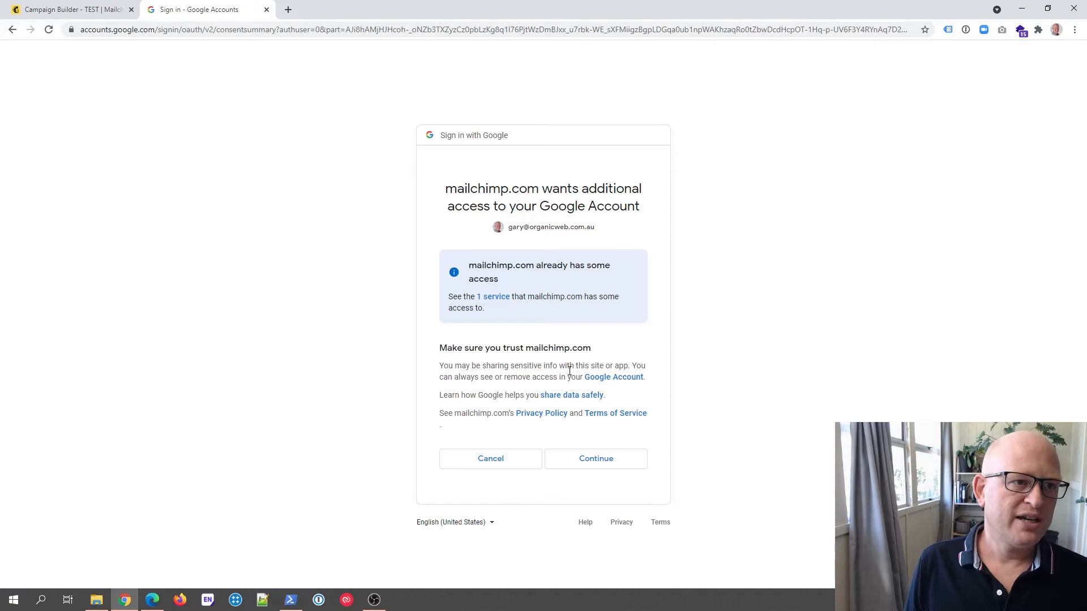
{"action": "left_click", "coordinate": [594, 458]}
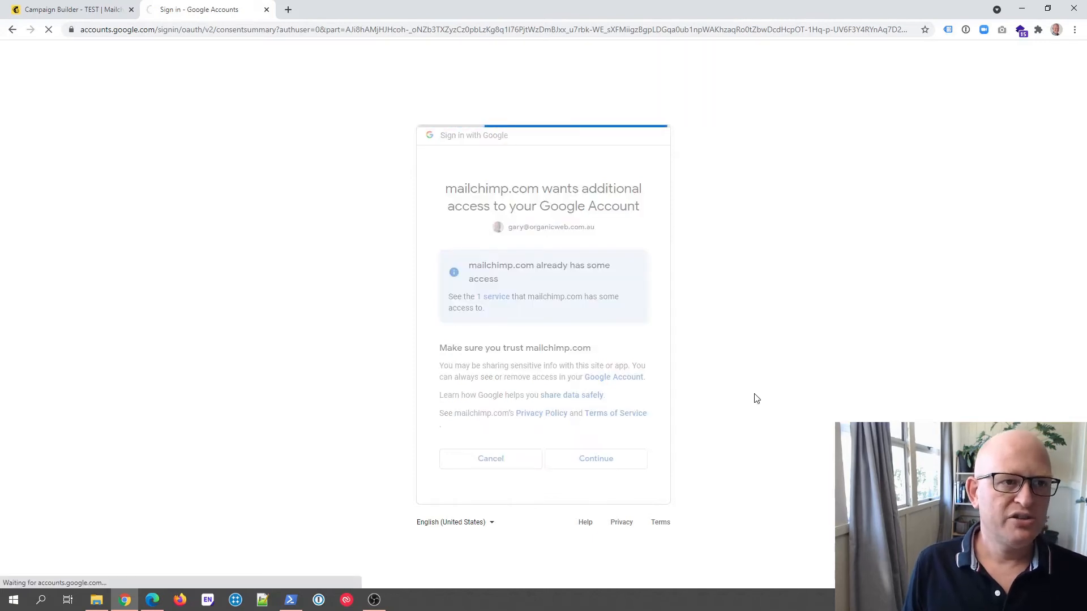
{"action": "left_click", "coordinate": [594, 458]}
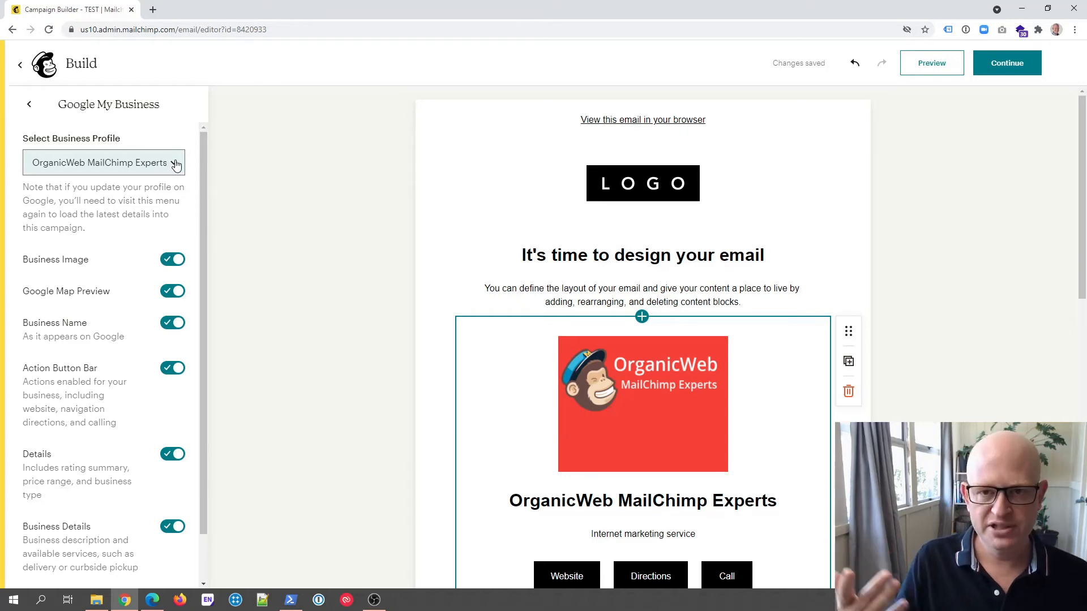
Step: Switch the block's business profile to OrganicWeb Mailchimp Partners and review its rating and reviews
{"action": "left_click", "coordinate": [104, 162]}
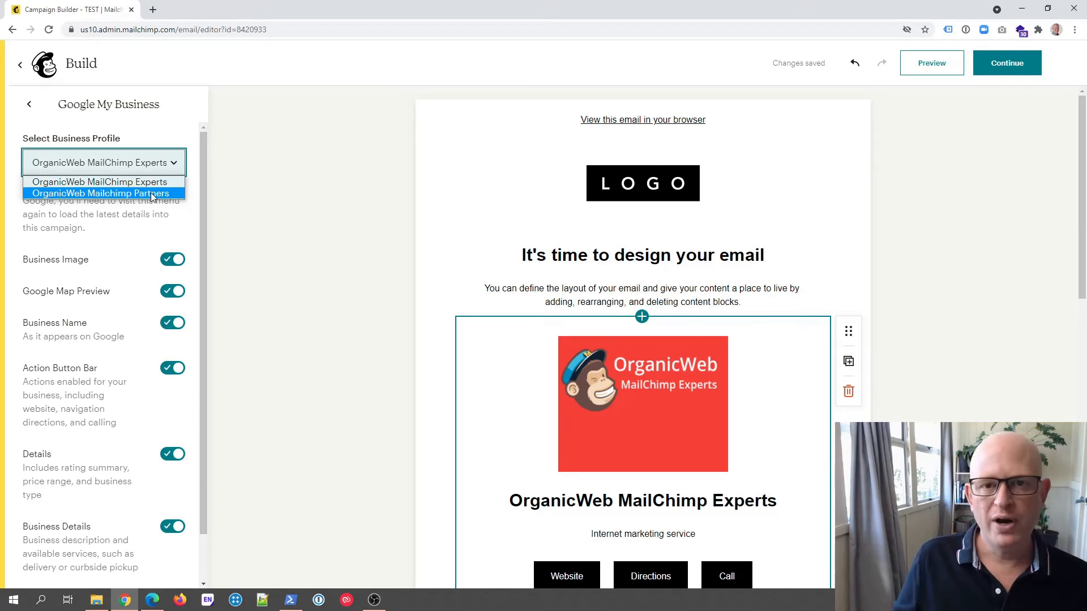
{"action": "left_click", "coordinate": [101, 193]}
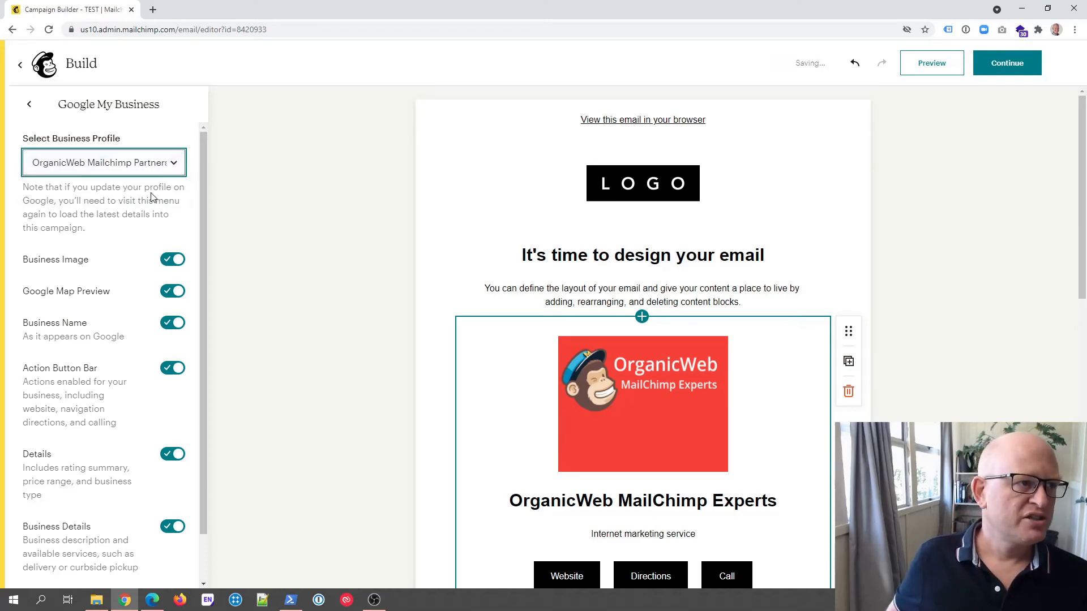
{"action": "left_click", "coordinate": [103, 162]}
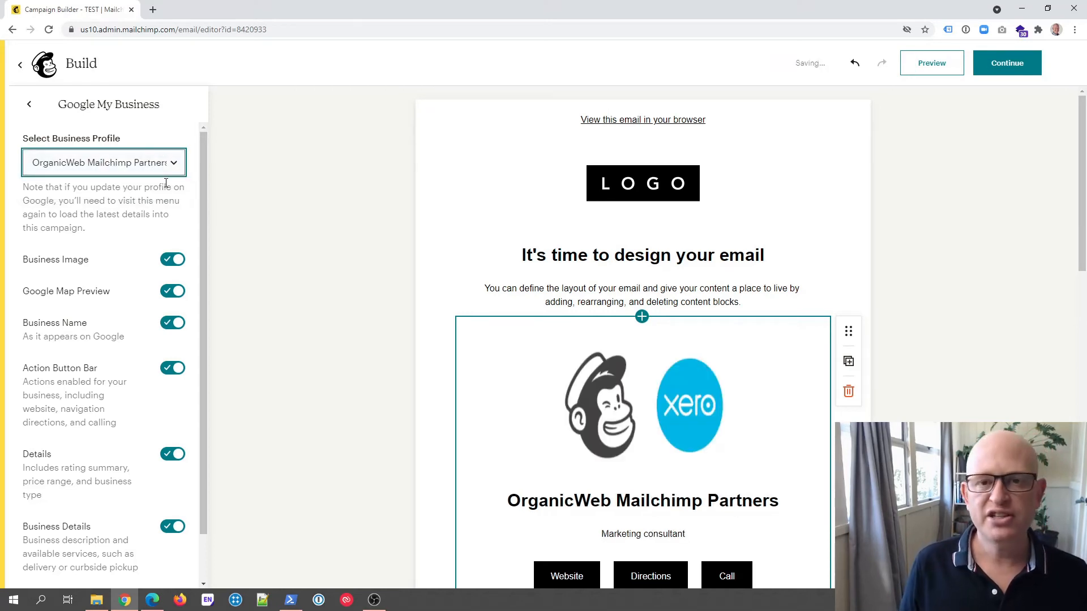
{"action": "scroll", "scroll_direction": "down", "scroll_amount": 3}
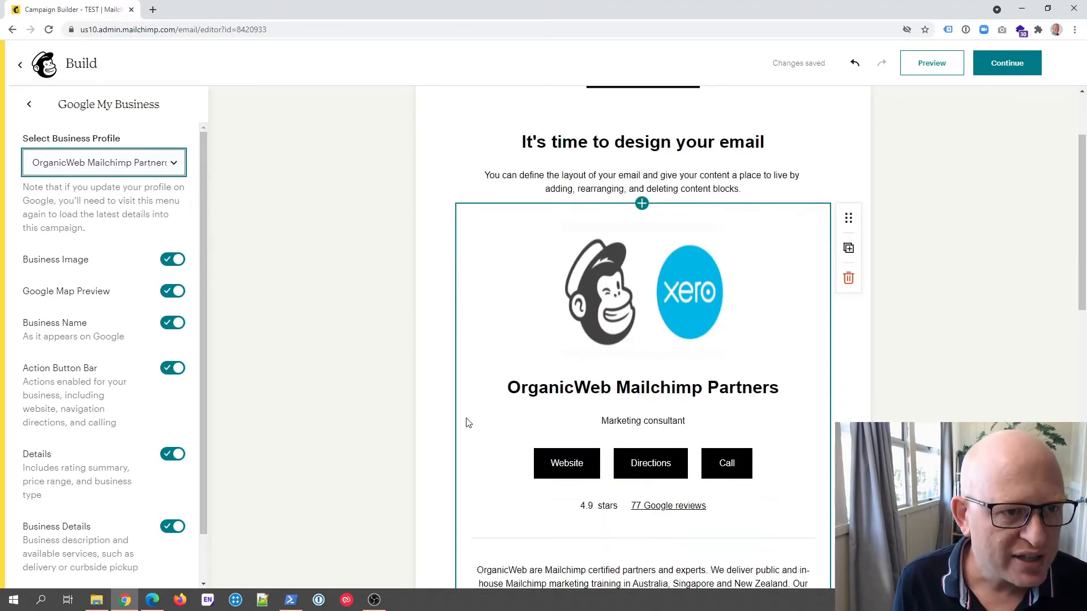
{"action": "mouse_move", "coordinate": [506, 285]}
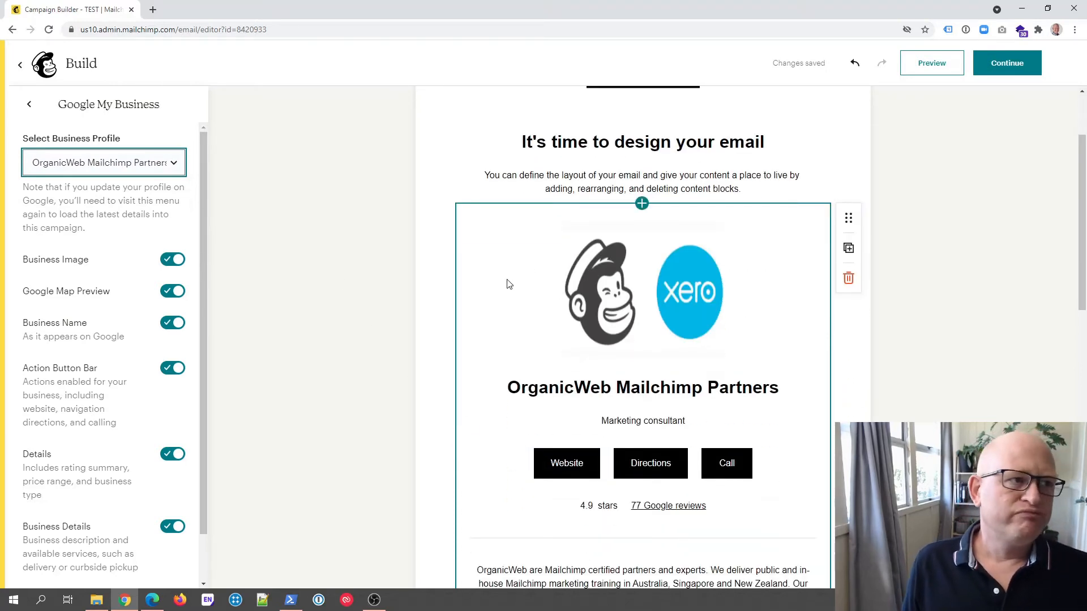
{"action": "mouse_move", "coordinate": [661, 295]}
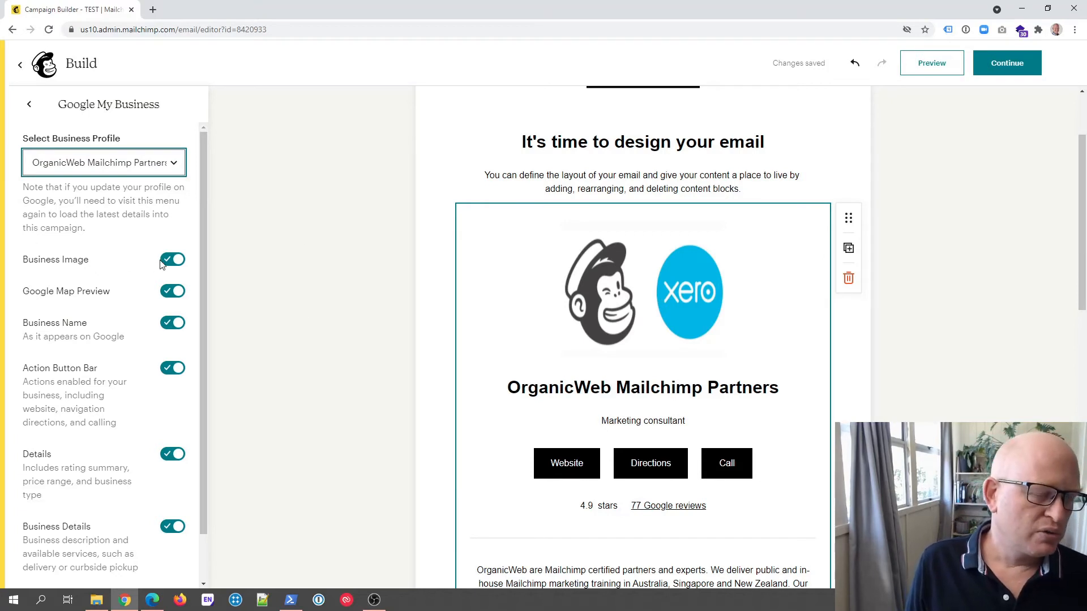
{"action": "mouse_move", "coordinate": [166, 270]}
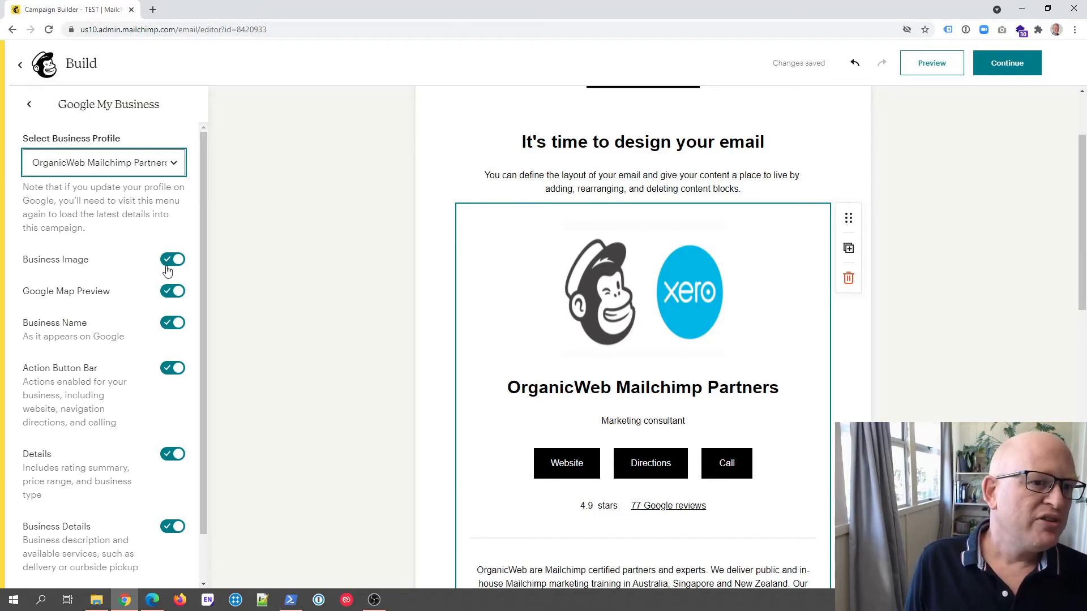
{"action": "scroll", "scroll_direction": "down", "scroll_amount": 3}
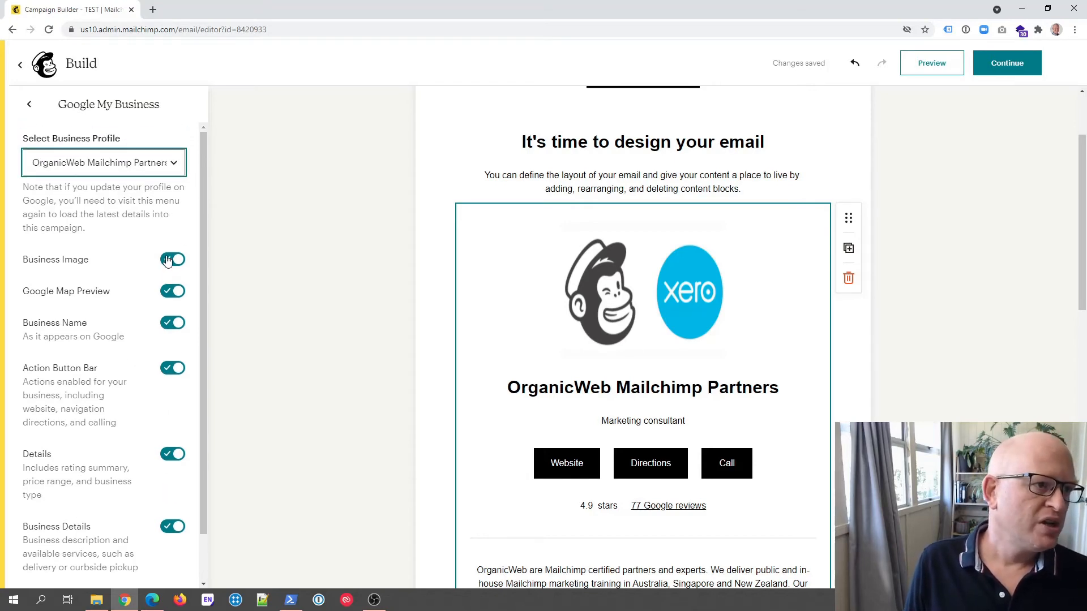
Step: Turn off the Business Image toggle so the block starts with the business name
{"action": "left_click", "coordinate": [172, 260]}
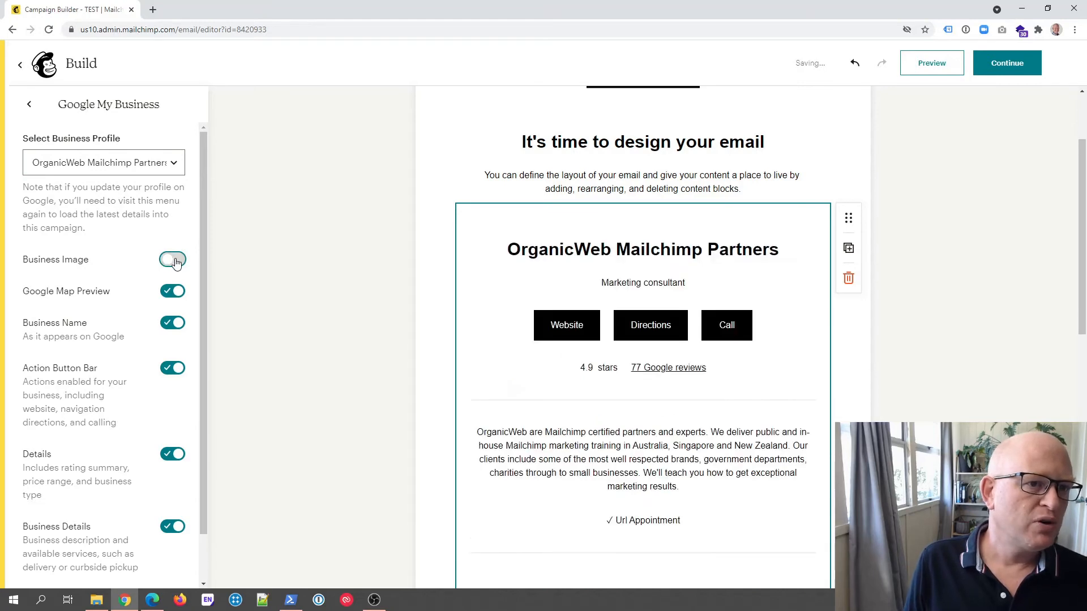
{"action": "left_click", "coordinate": [172, 260]}
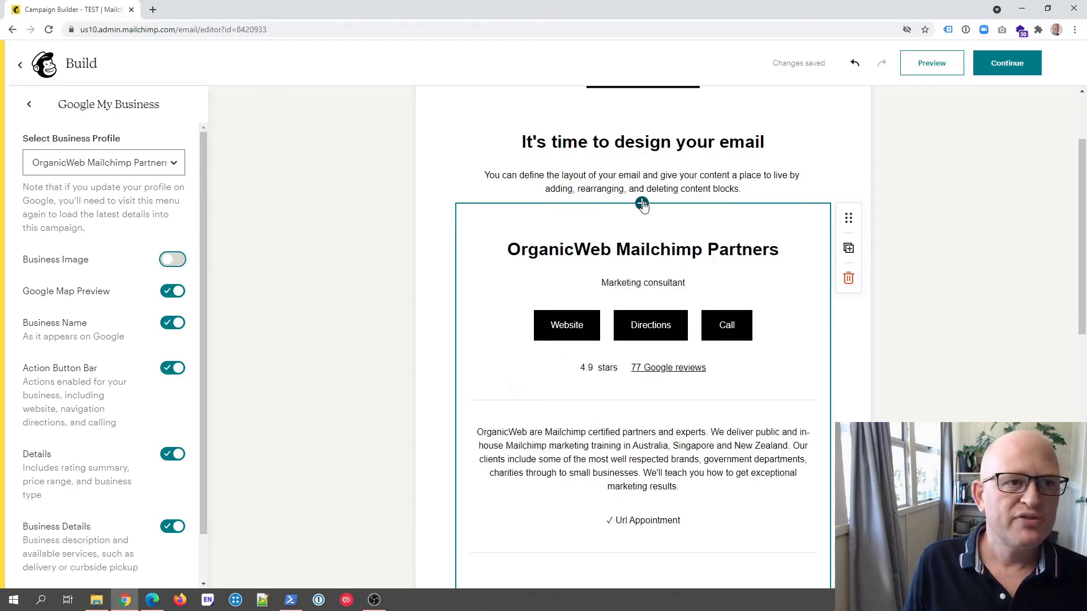
{"action": "mouse_move", "coordinate": [657, 227]}
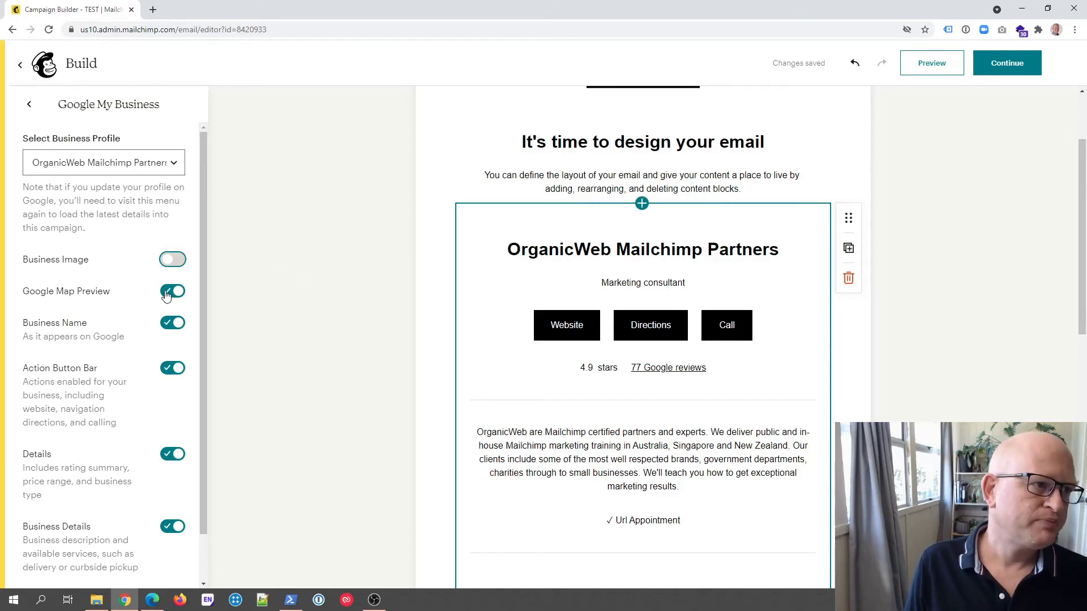
{"action": "mouse_move", "coordinate": [166, 326]}
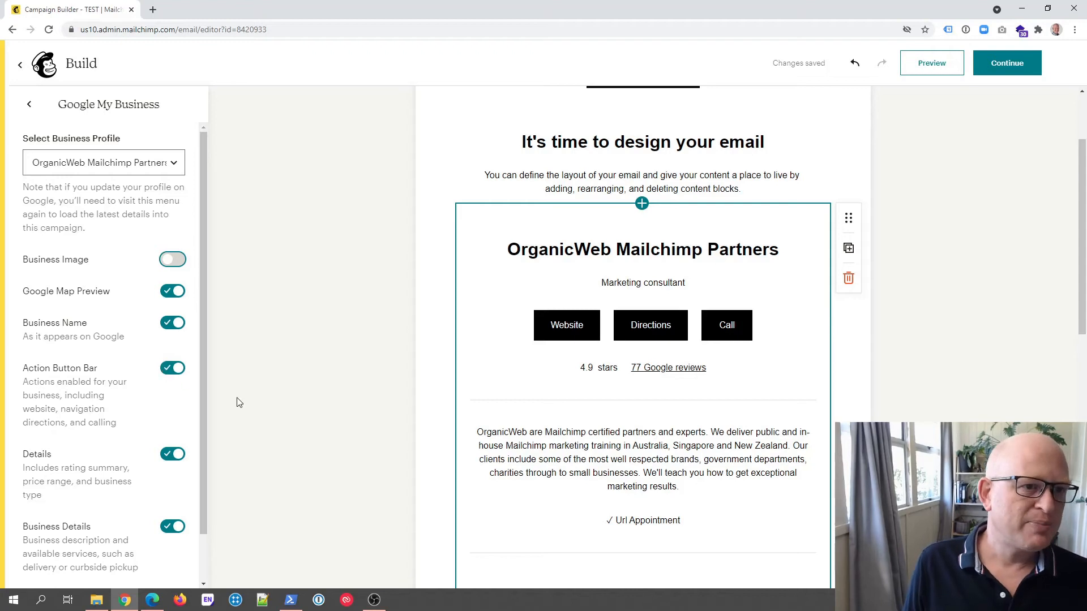
{"action": "mouse_move", "coordinate": [668, 366]}
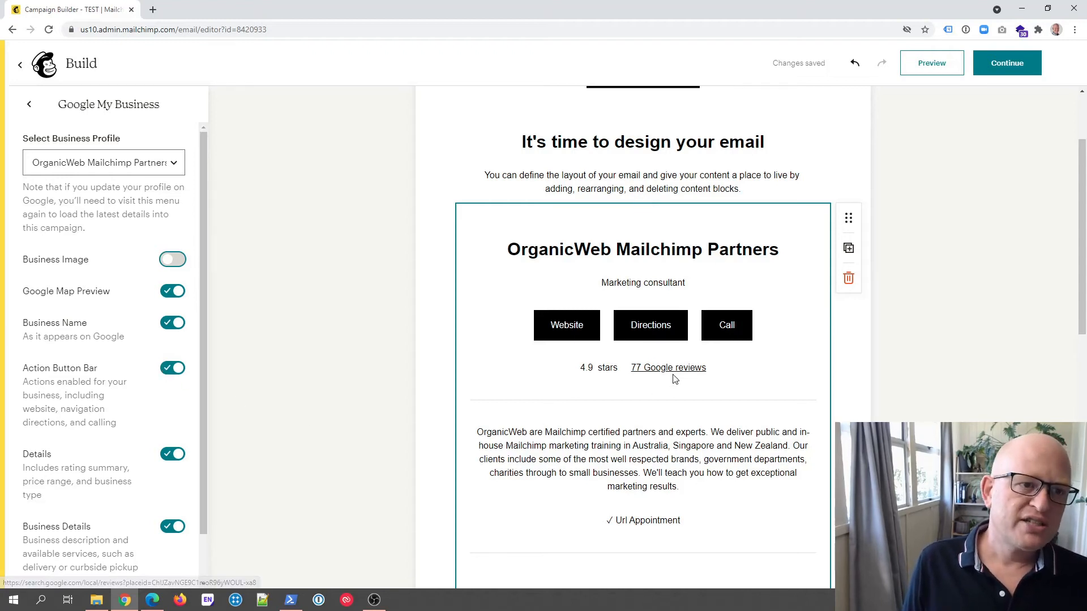
{"action": "mouse_move", "coordinate": [668, 371]}
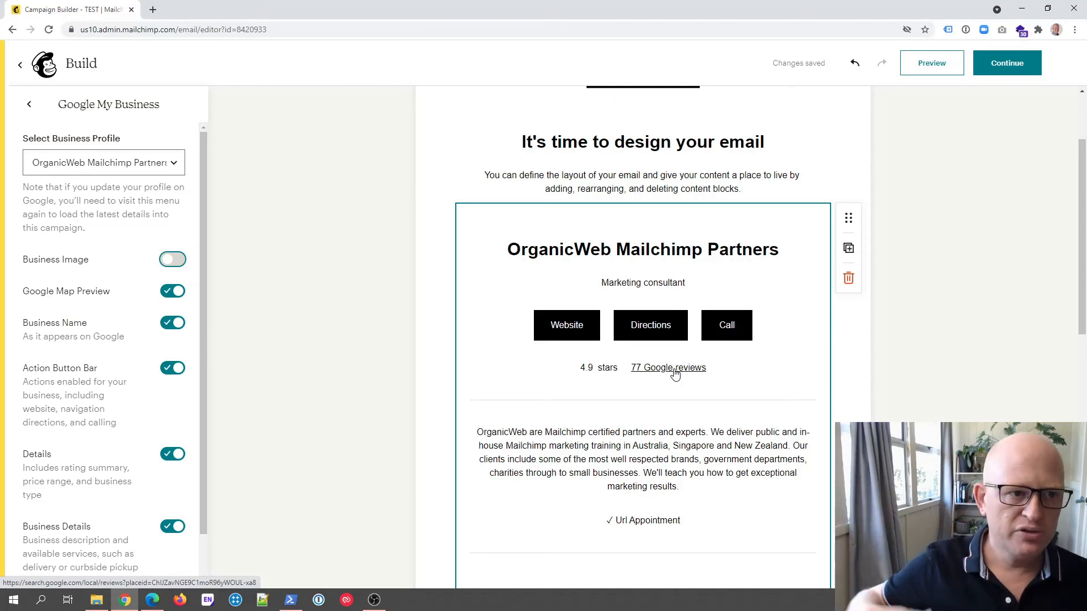
{"action": "scroll", "scroll_direction": "down", "scroll_amount": 3}
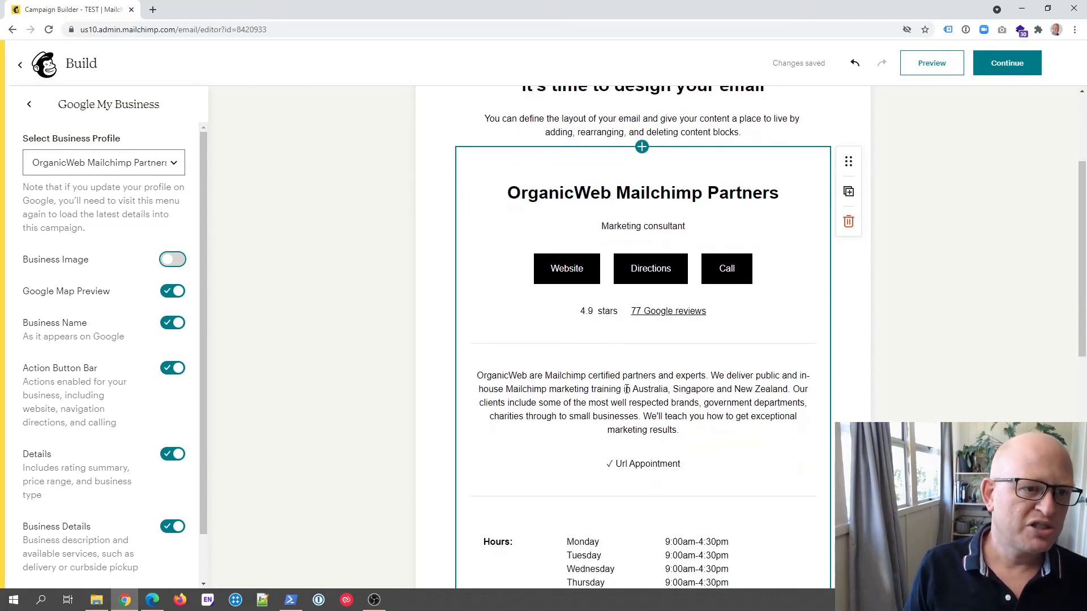
{"action": "scroll", "scroll_direction": "down", "scroll_amount": 3}
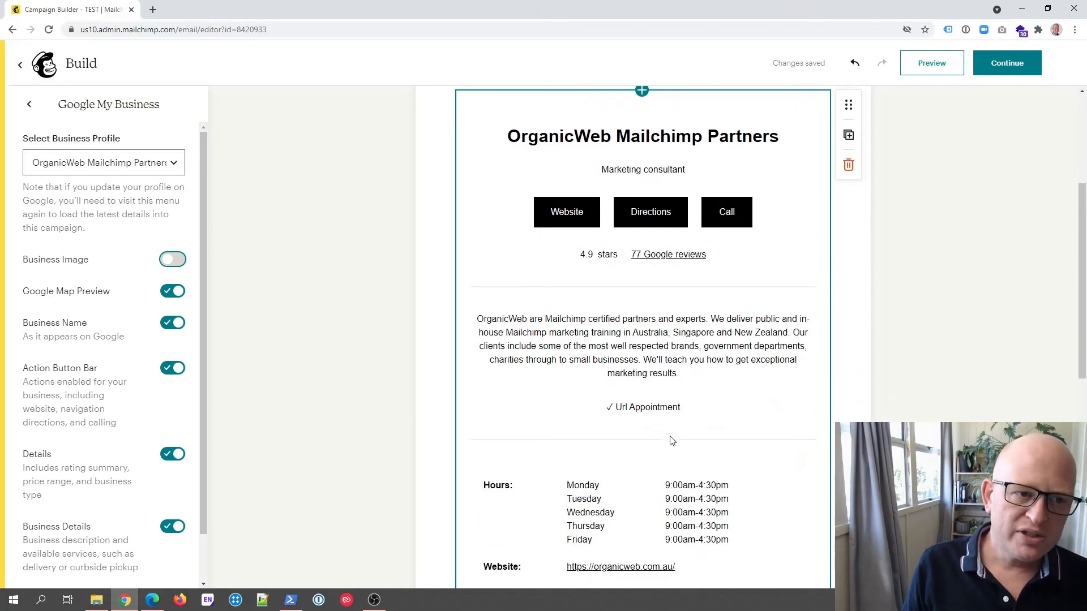
{"action": "scroll", "scroll_direction": "down", "scroll_amount": 3}
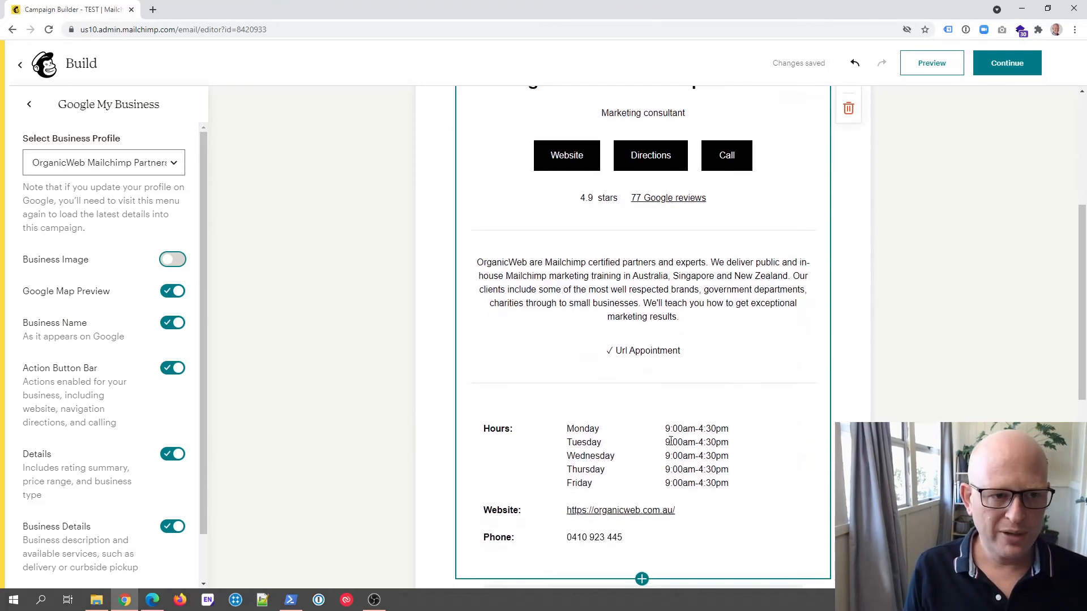
{"action": "scroll", "scroll_direction": "down", "scroll_amount": 3}
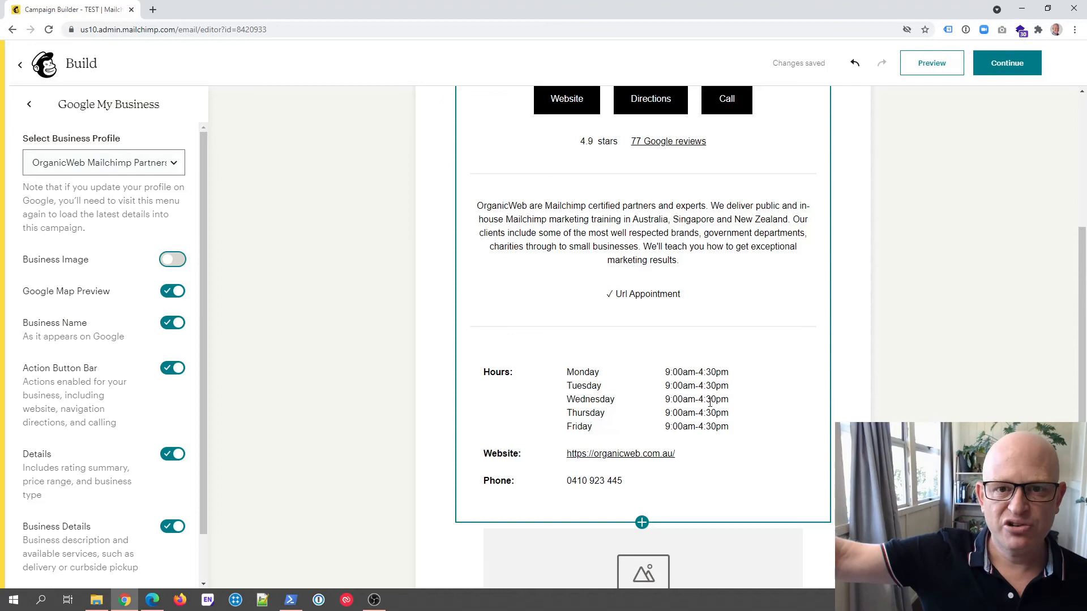
{"action": "mouse_move", "coordinate": [640, 306]}
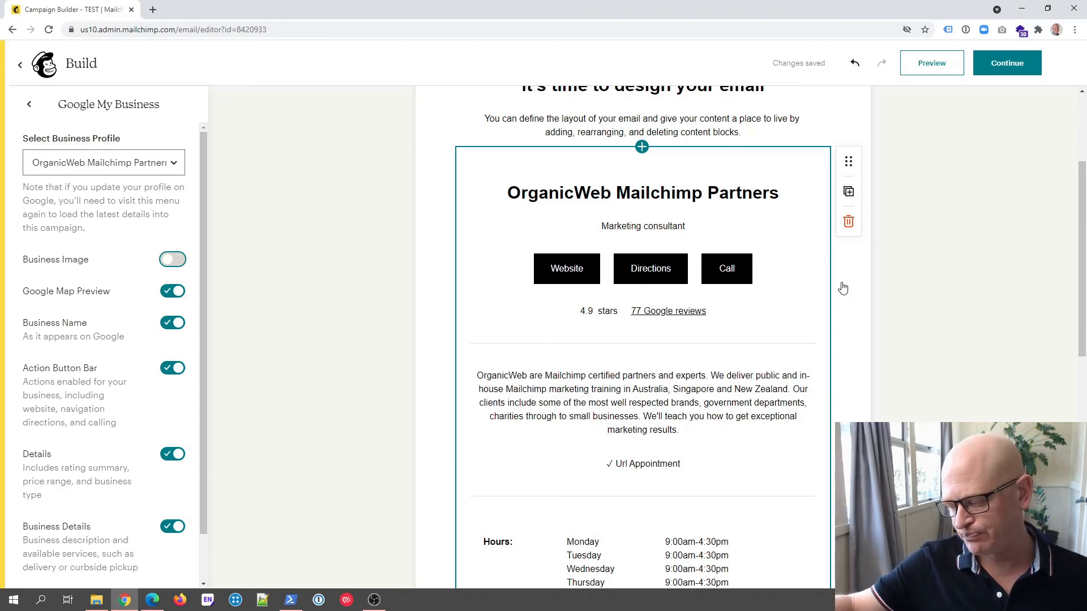
{"action": "mouse_move", "coordinate": [718, 222]}
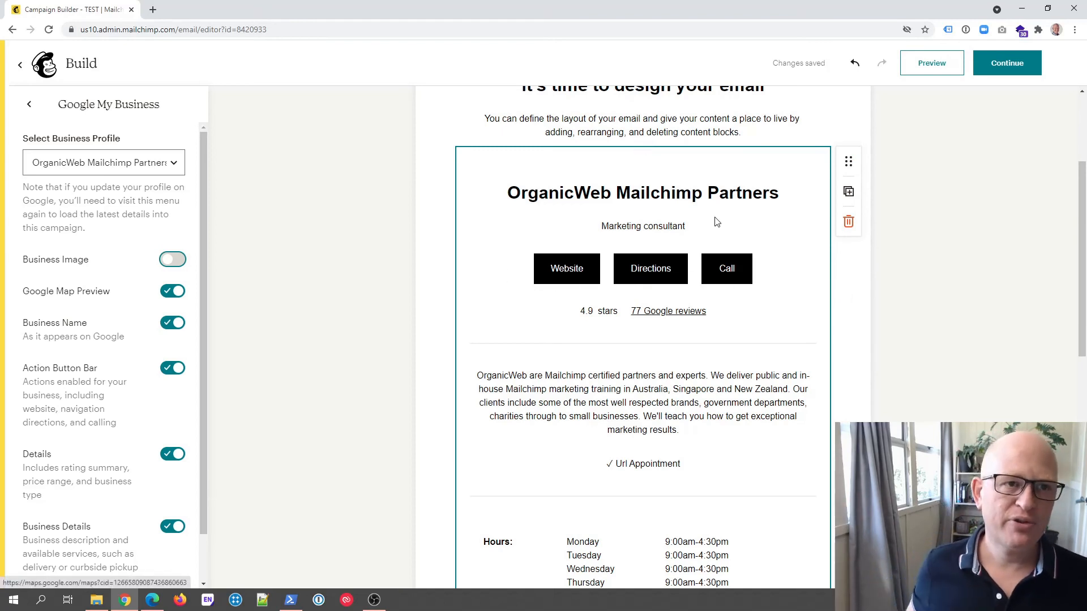
{"action": "mouse_move", "coordinate": [212, 336]}
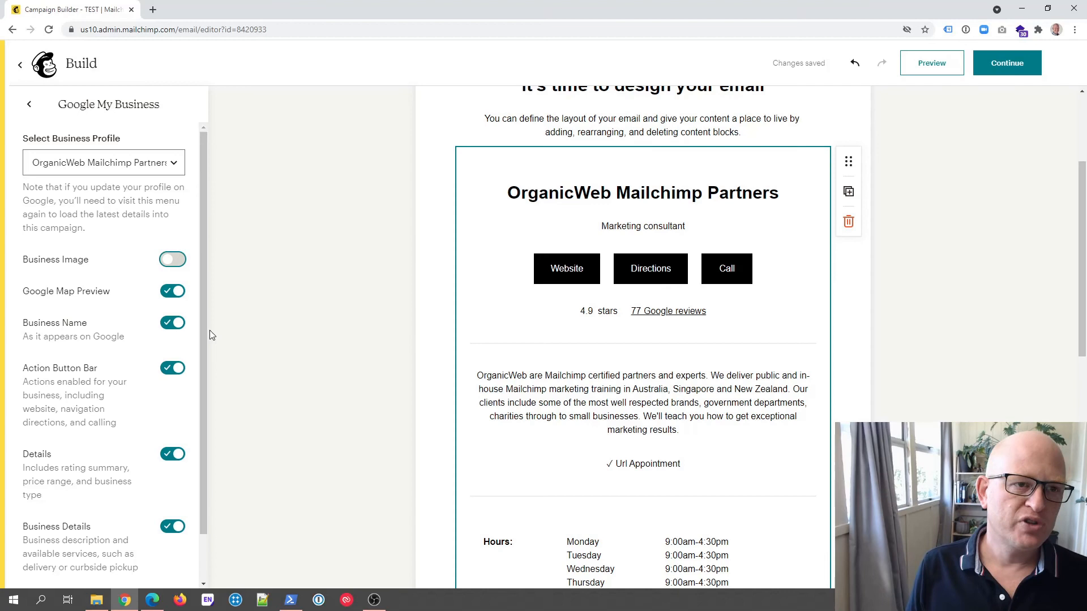
{"action": "scroll", "scroll_direction": "down", "scroll_amount": 3}
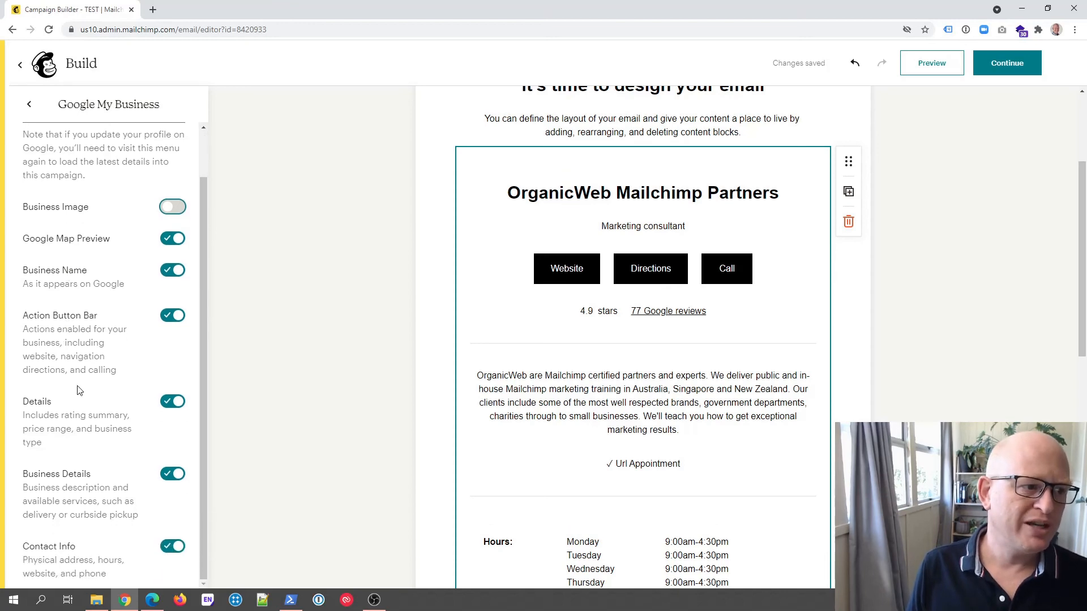
{"action": "scroll", "scroll_direction": "down", "scroll_amount": 3}
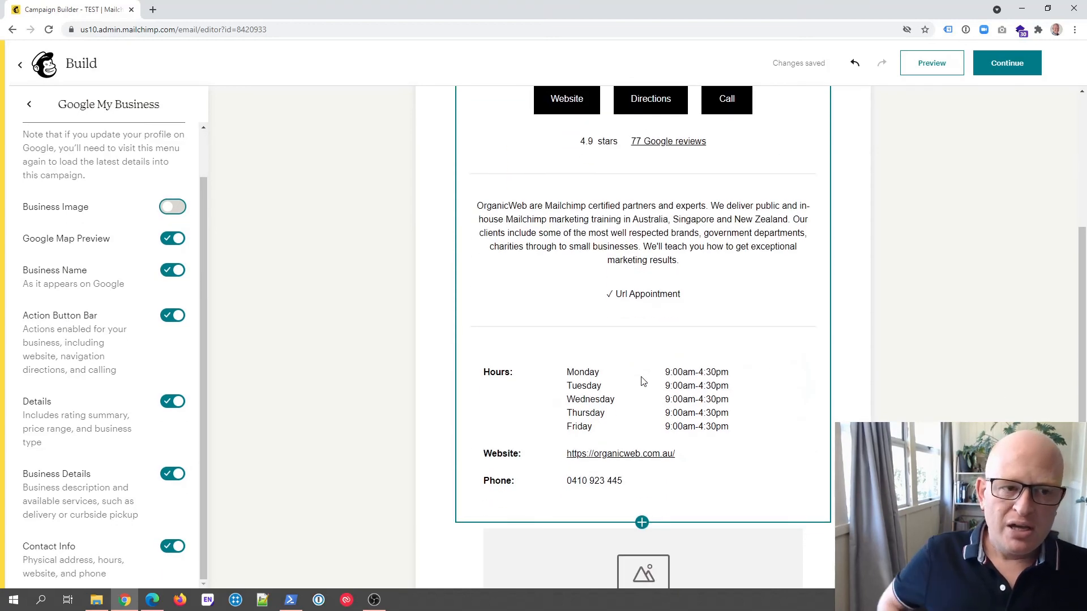